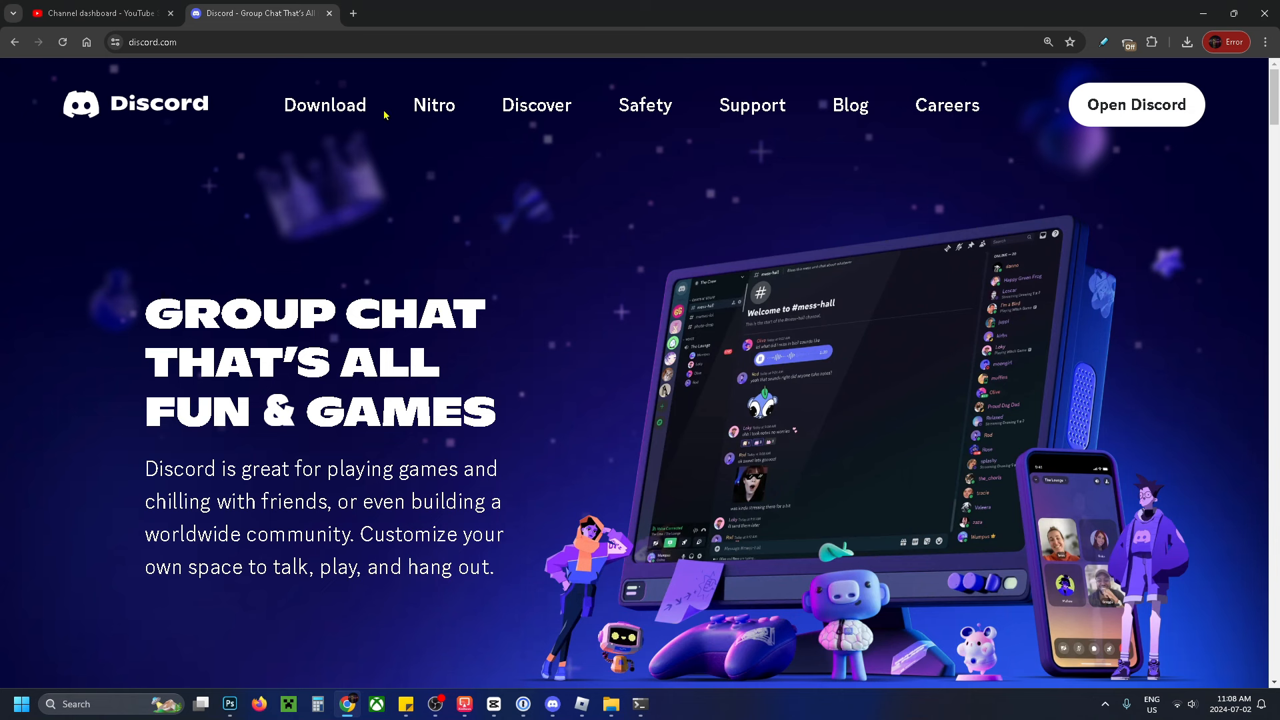
Bring up the Discord app and open User Settings to Activity Privacy.
{"action": "left_click", "coordinate": [1135, 105]}
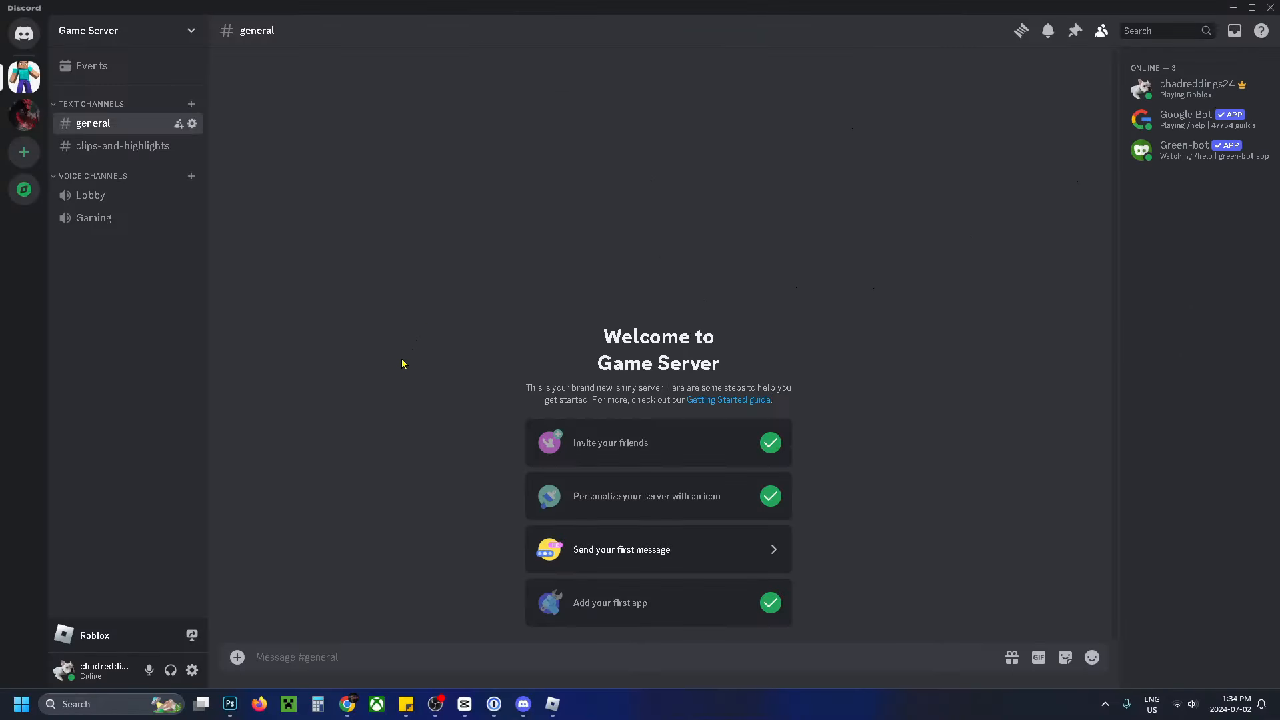
{"action": "mouse_move", "coordinate": [192, 670]}
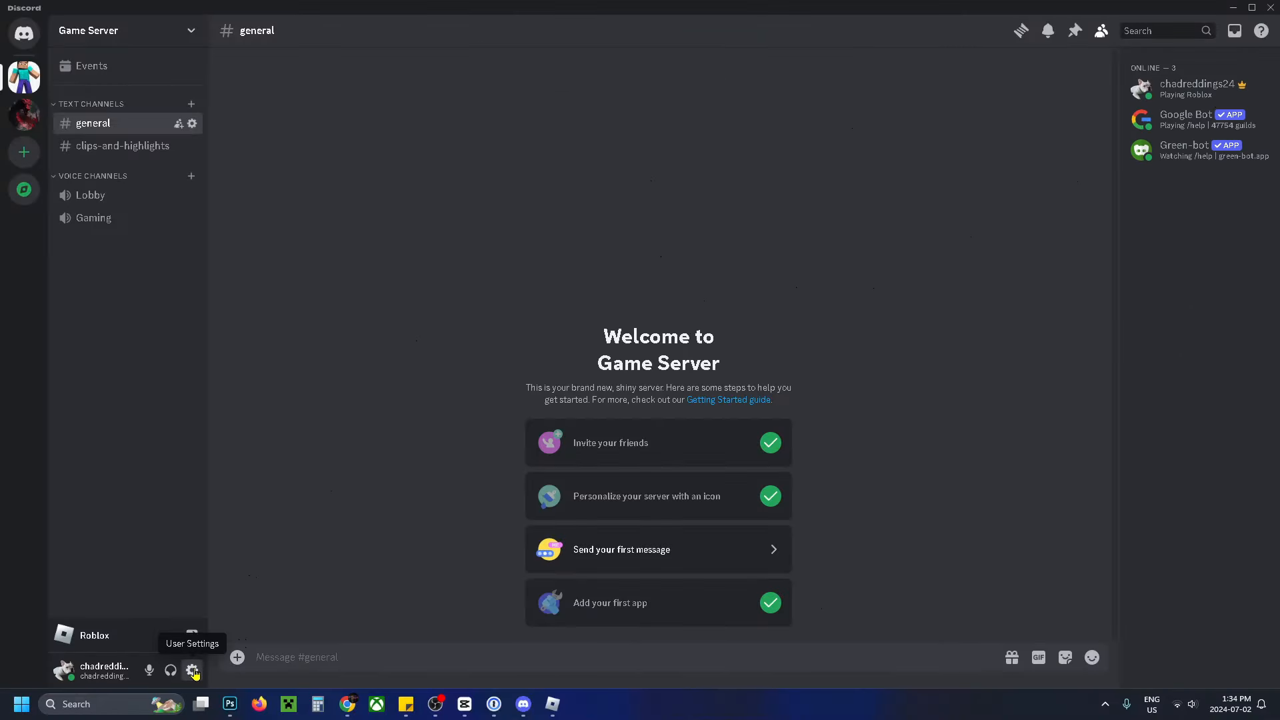
{"action": "left_click", "coordinate": [192, 670]}
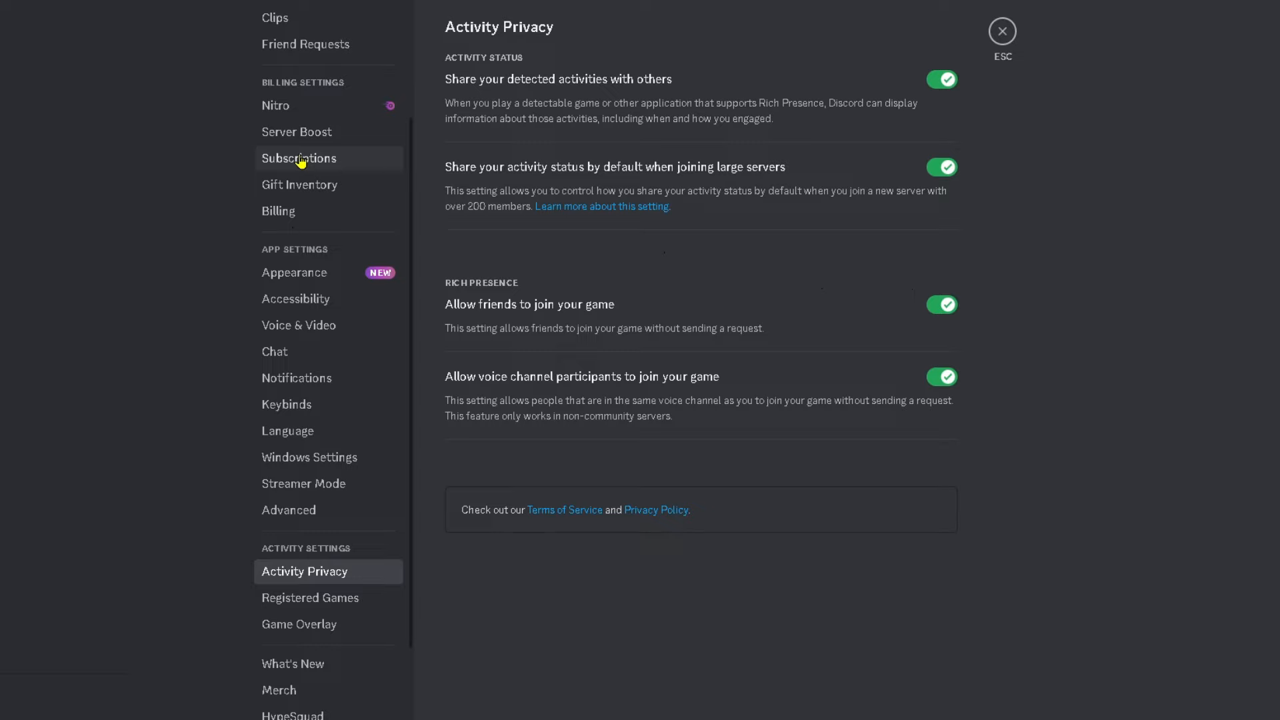
Switch off 'Share your detected activities with others' and return to the general channel.
{"action": "scroll", "scroll_direction": "down", "scroll_amount": 3}
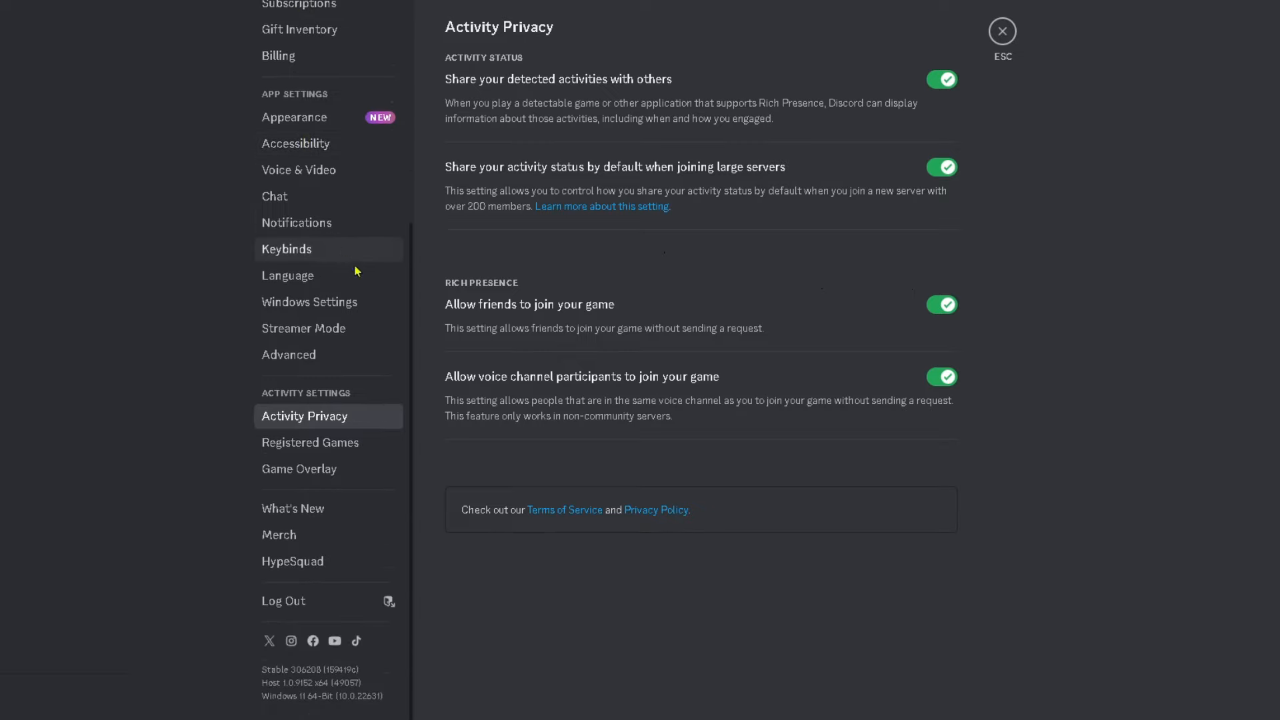
{"action": "mouse_move", "coordinate": [344, 396]}
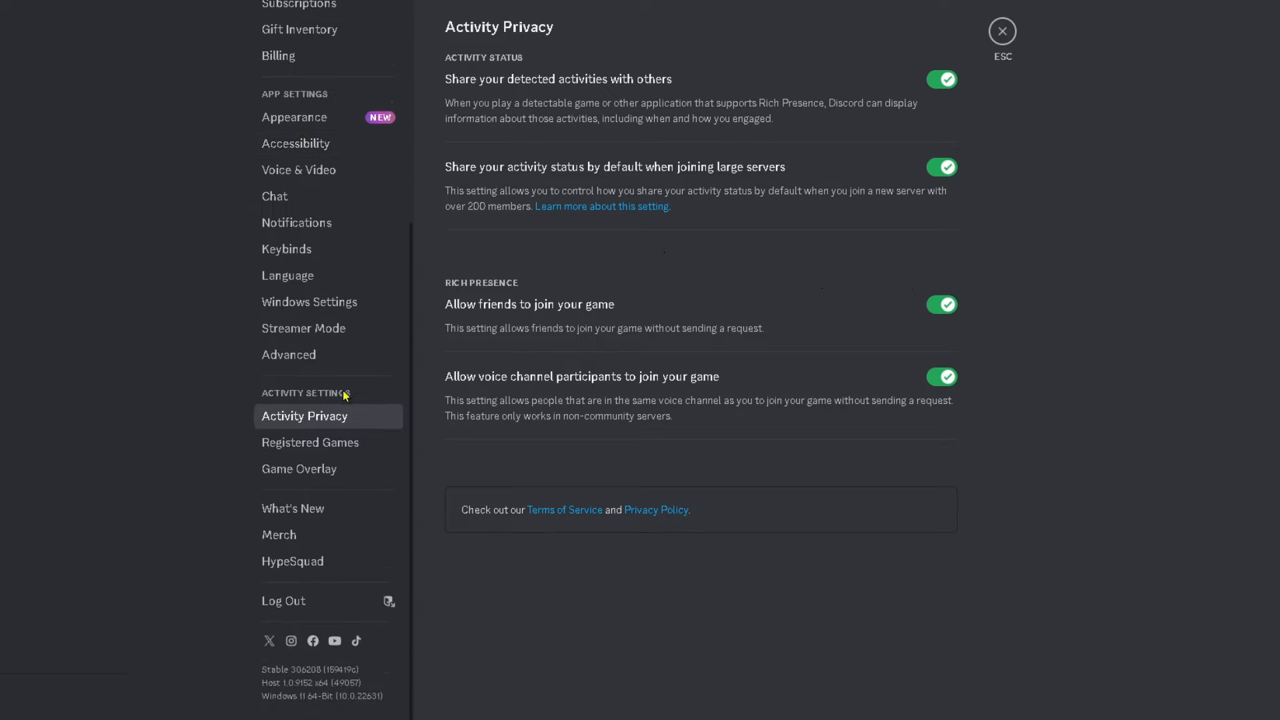
{"action": "mouse_move", "coordinate": [353, 425]}
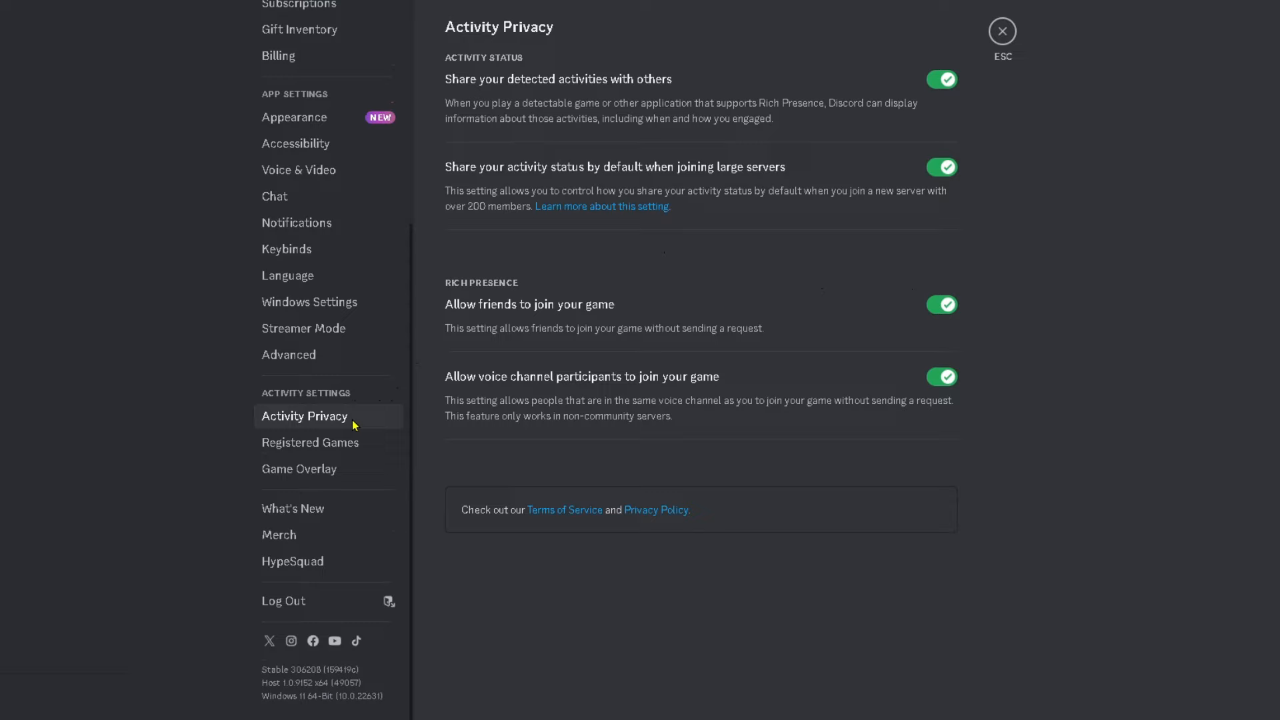
{"action": "mouse_move", "coordinate": [704, 100]}
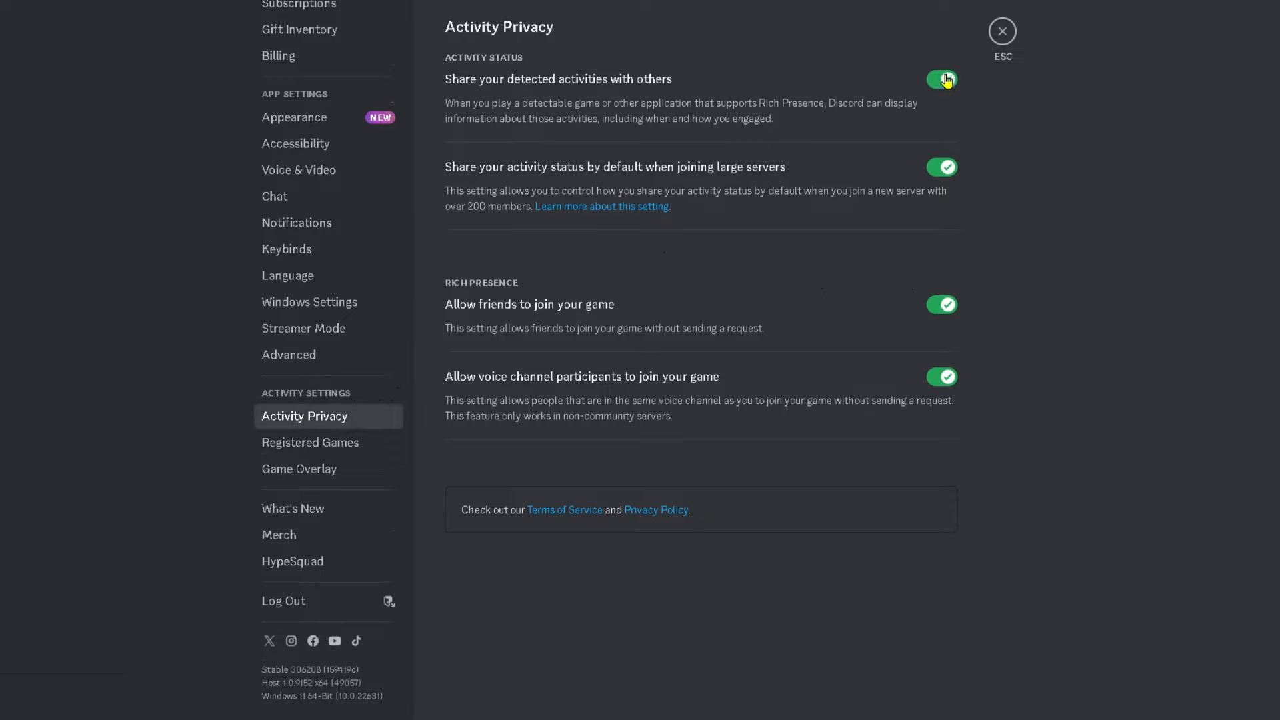
{"action": "left_click", "coordinate": [941, 80]}
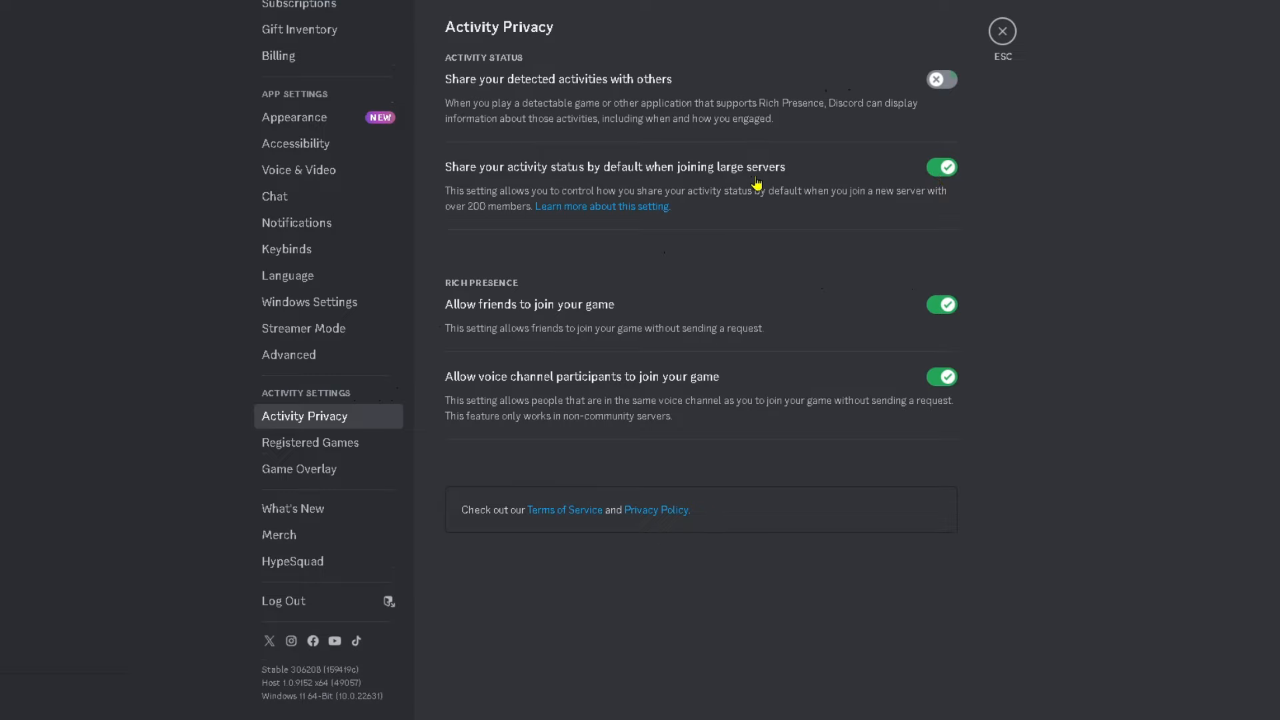
{"action": "left_click", "coordinate": [1001, 31]}
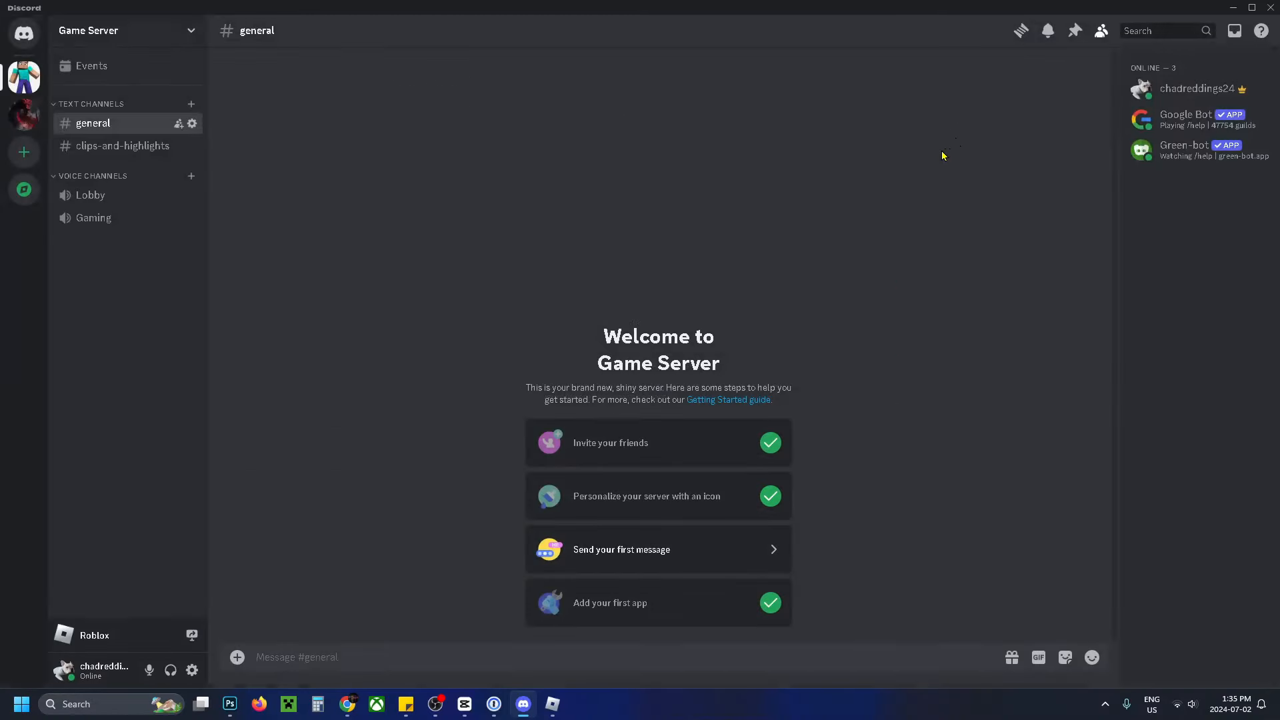